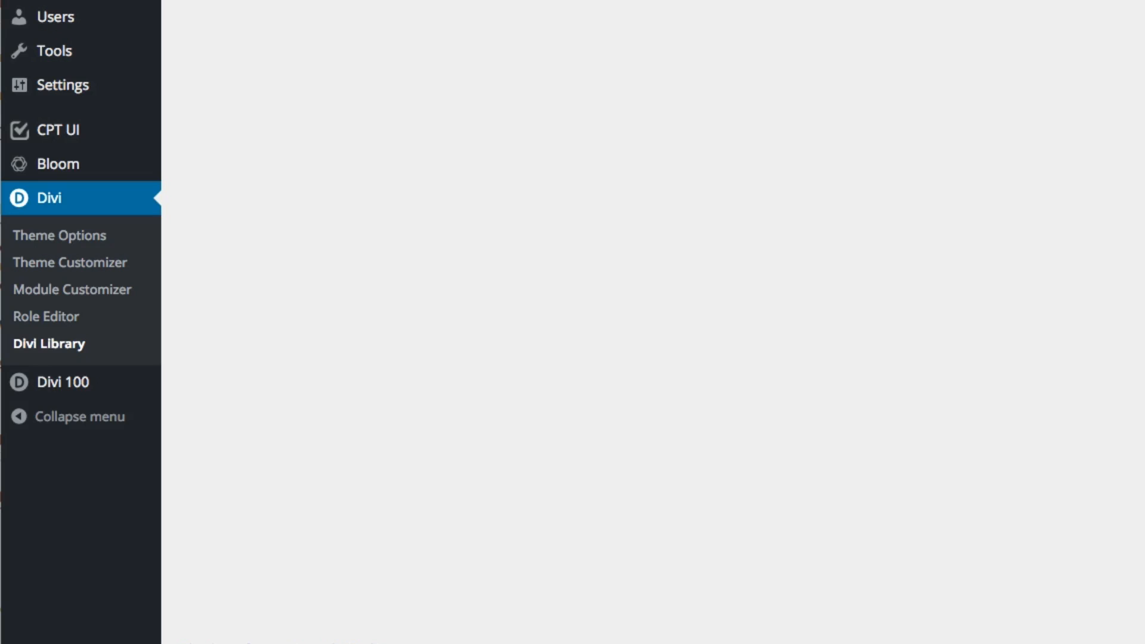
{"action": "mouse_move", "coordinate": [48, 347]}
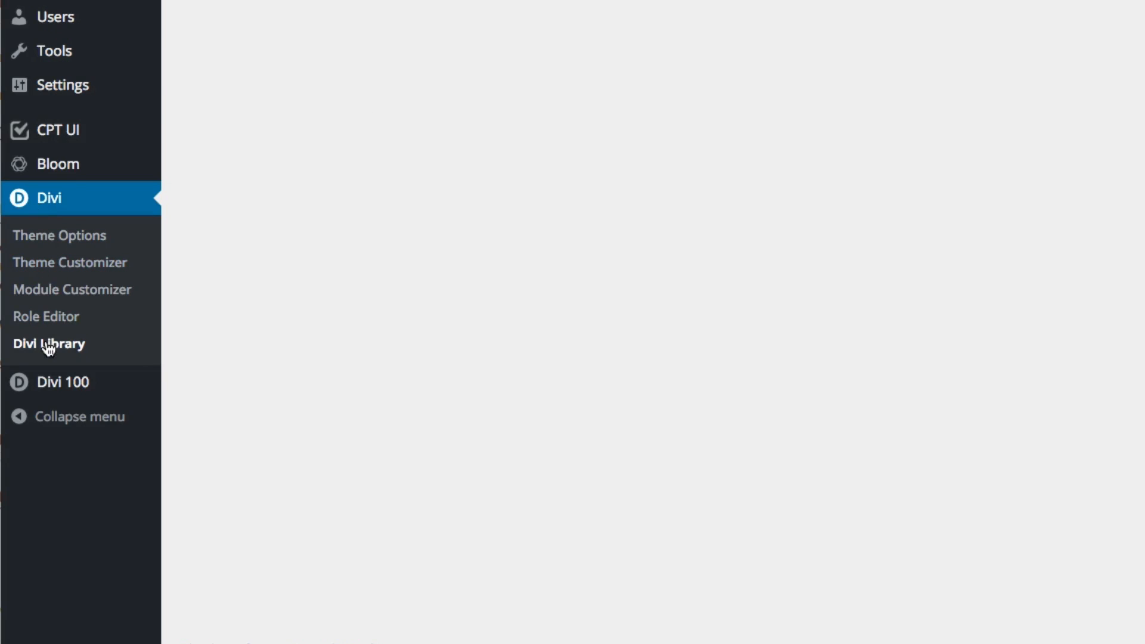
Show the Divi Library layouts list and reach its Import & Export options
{"action": "left_click", "coordinate": [49, 343]}
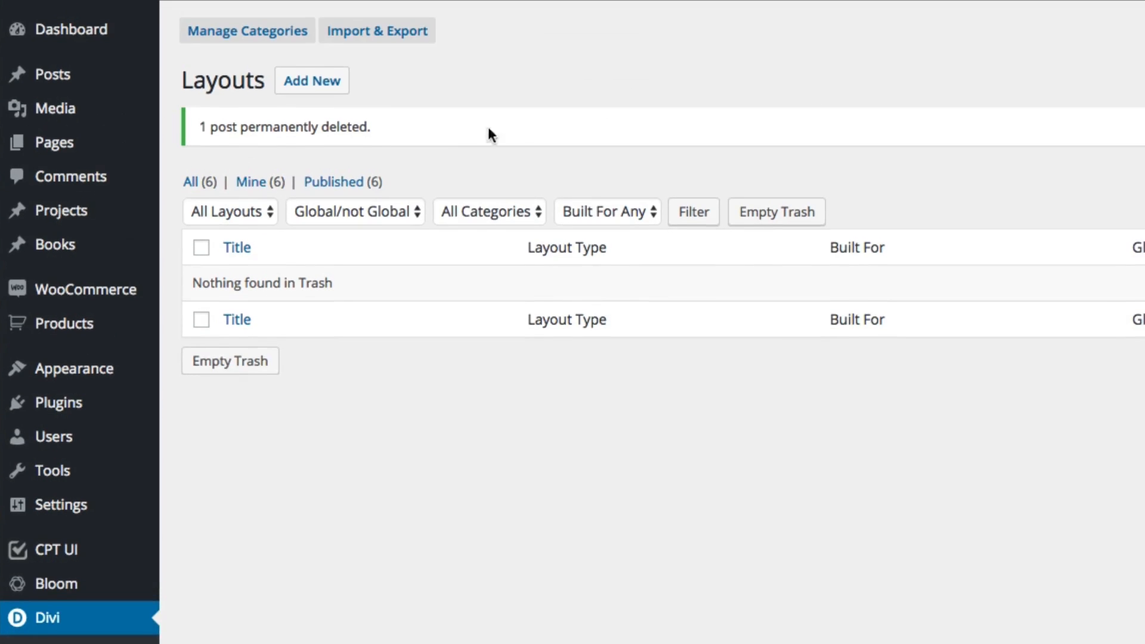
{"action": "left_click", "coordinate": [378, 31]}
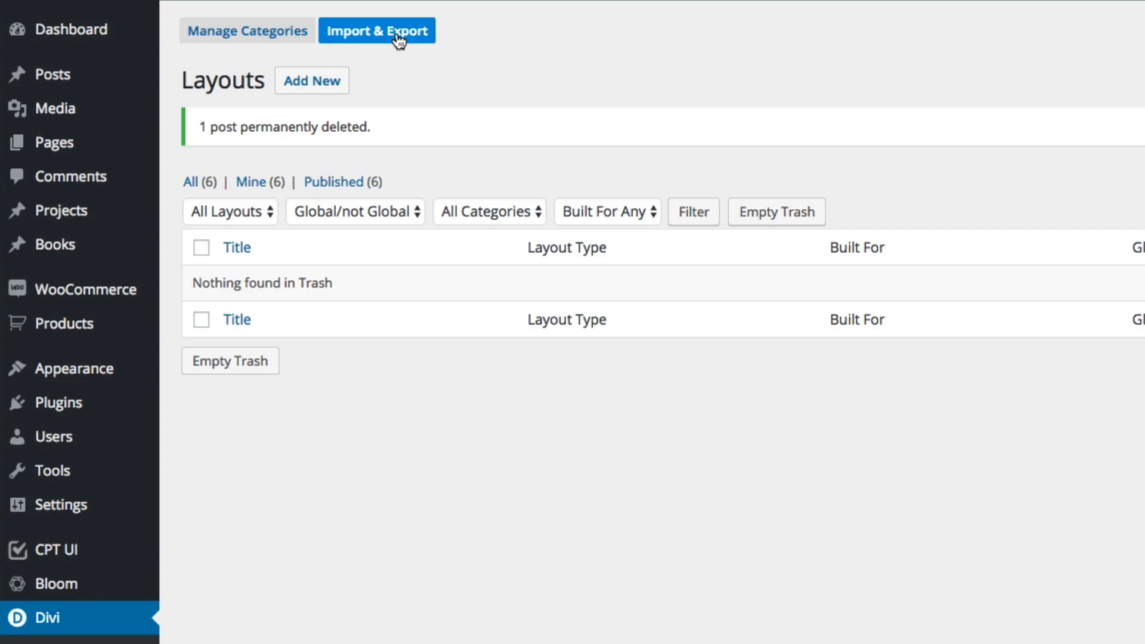
Bring up the Portability dialog on its Import side, no file chosen yet
{"action": "left_click", "coordinate": [377, 31]}
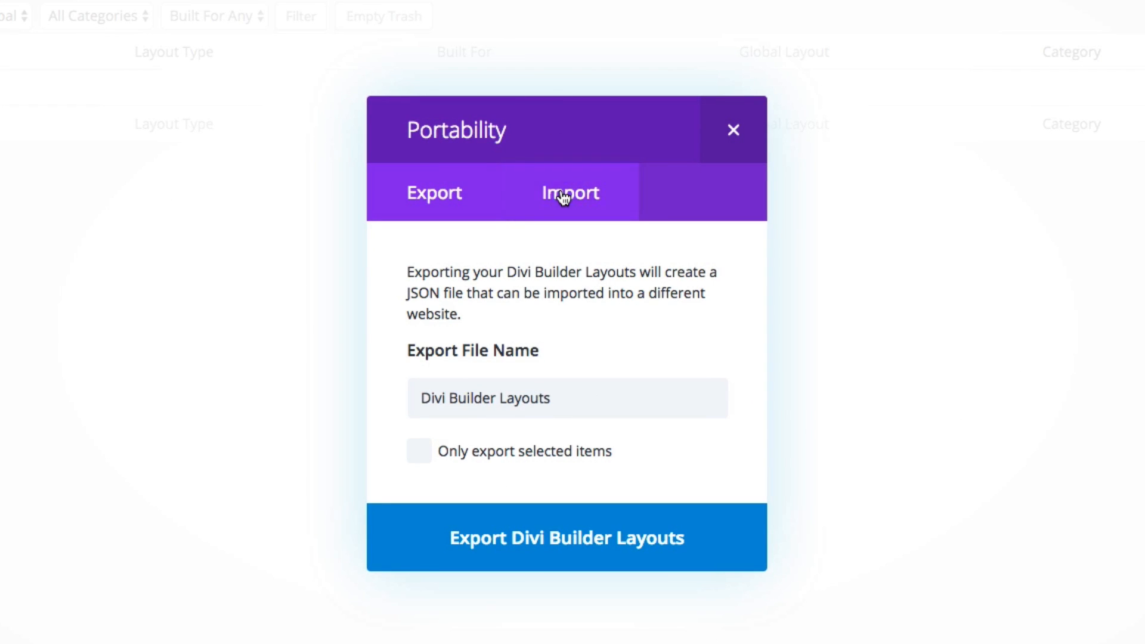
{"action": "left_click", "coordinate": [571, 192]}
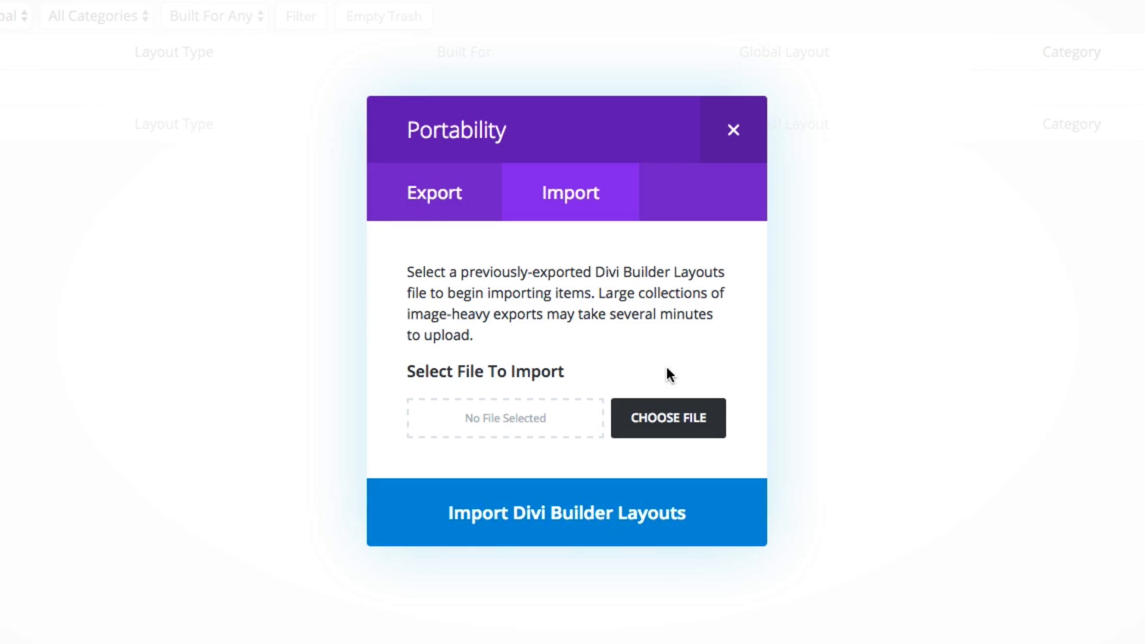
{"action": "mouse_move", "coordinate": [665, 422]}
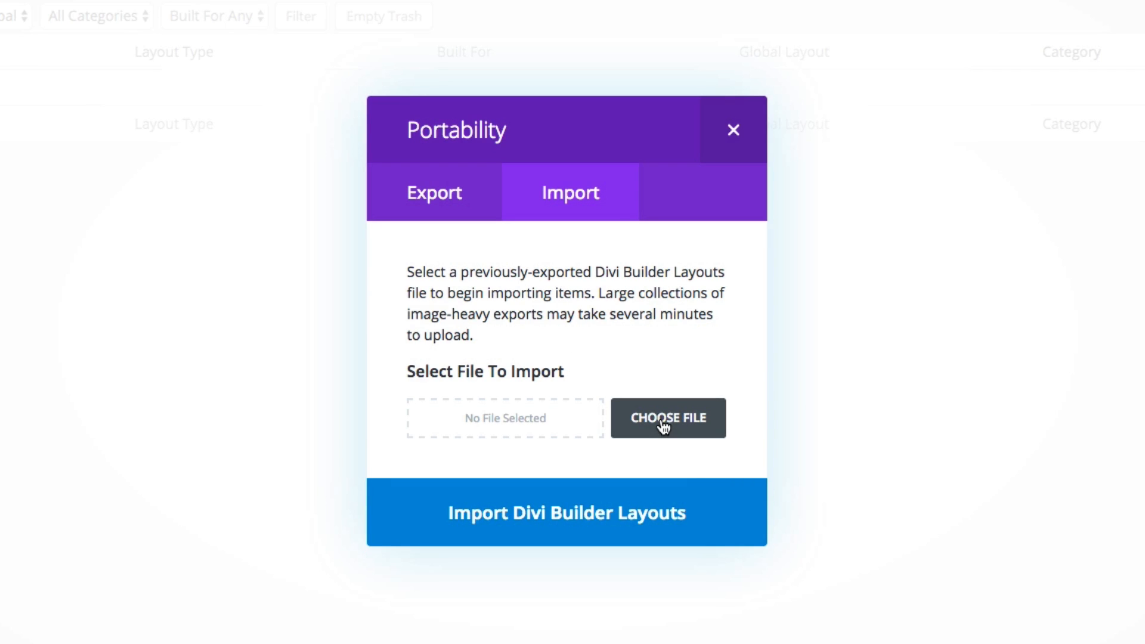
Choose The Gallery #5.json from the divi-100-pack-3 folder in Downloads
{"action": "left_click", "coordinate": [666, 417]}
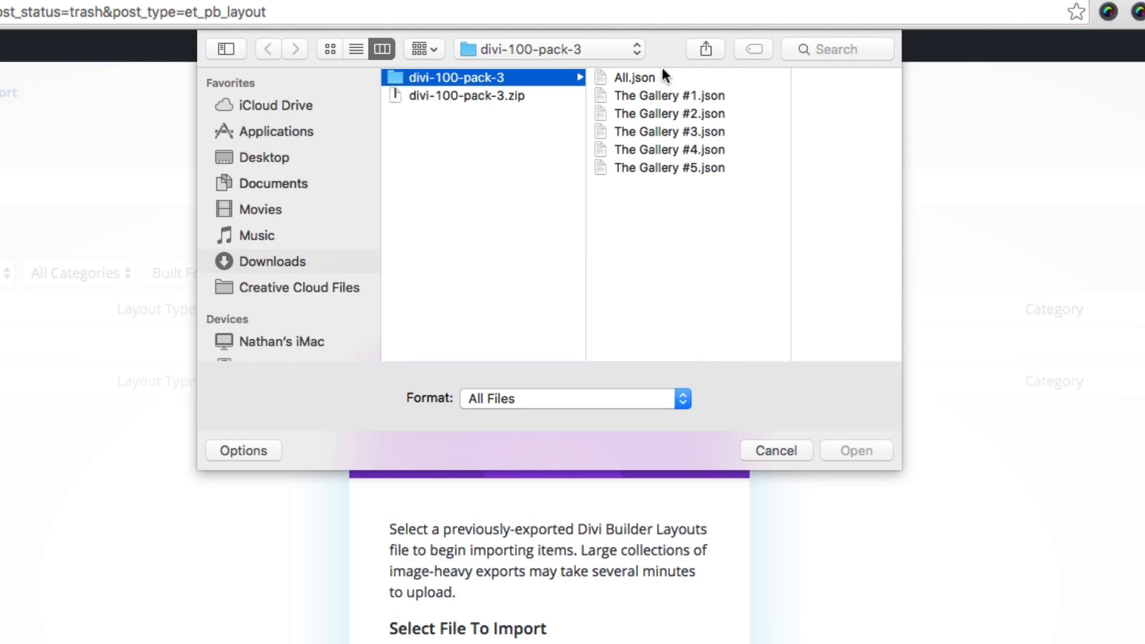
{"action": "mouse_move", "coordinate": [605, 148]}
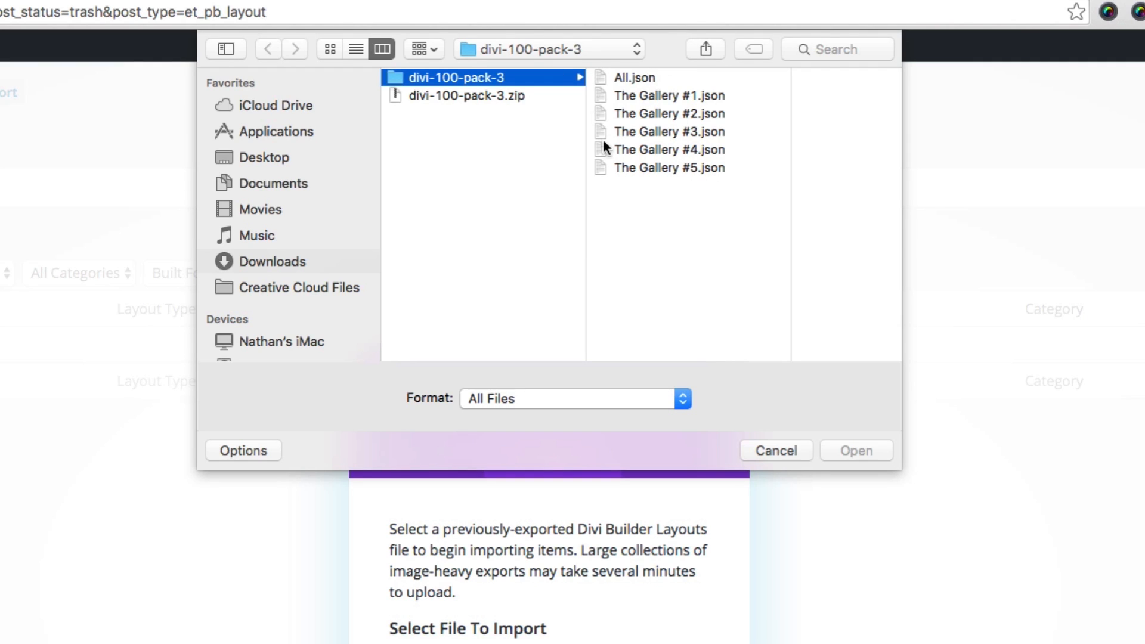
{"action": "mouse_move", "coordinate": [641, 118]}
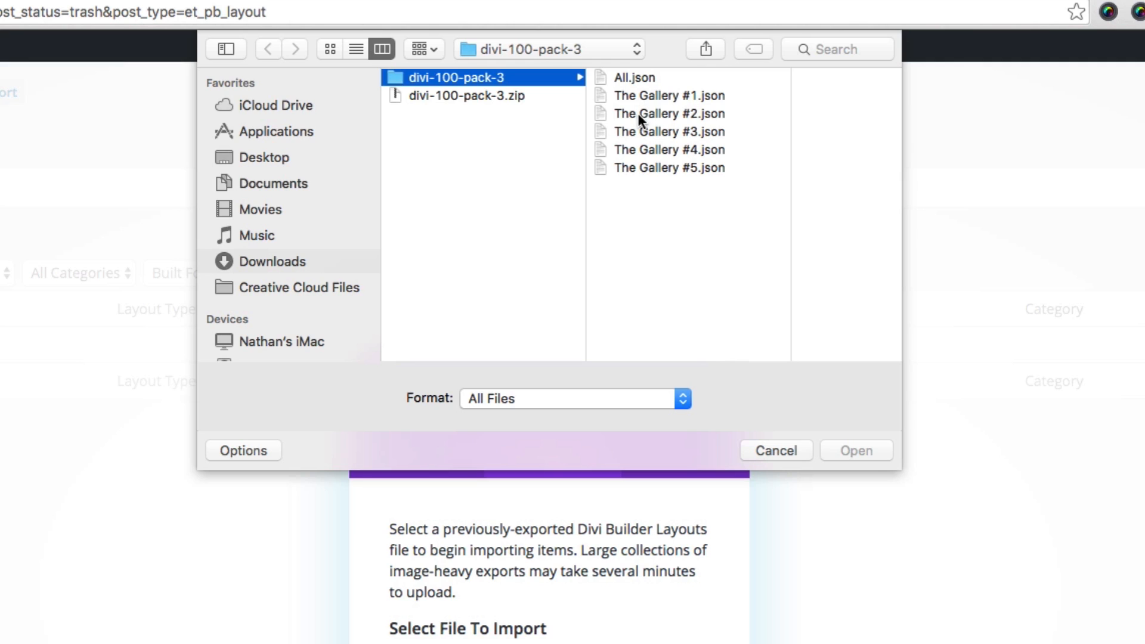
{"action": "mouse_move", "coordinate": [669, 116]}
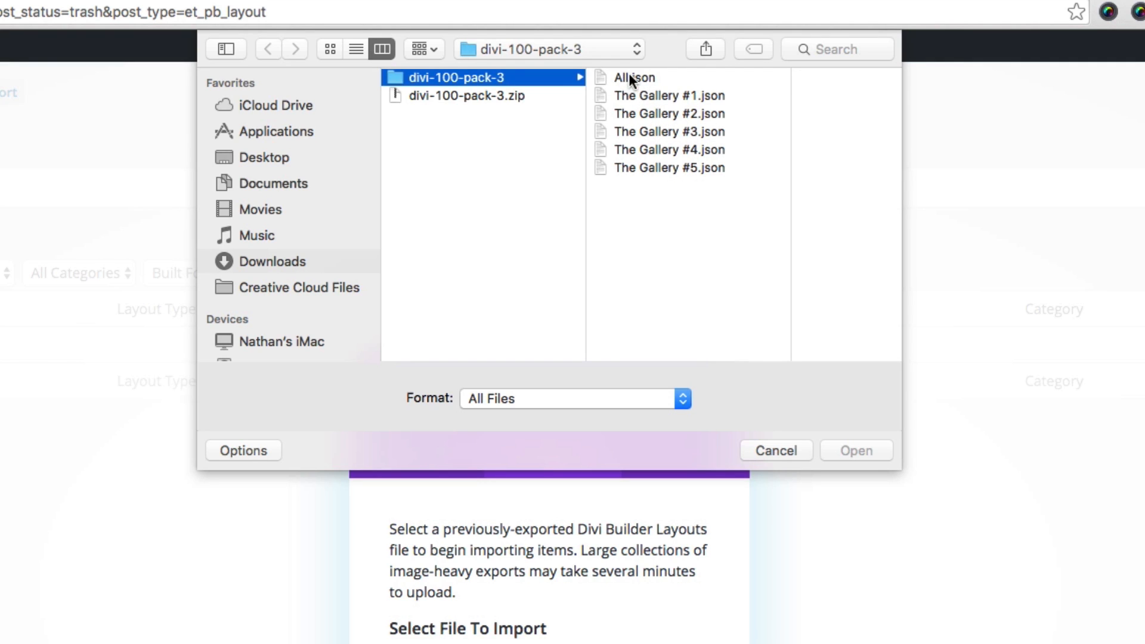
{"action": "mouse_move", "coordinate": [669, 130]}
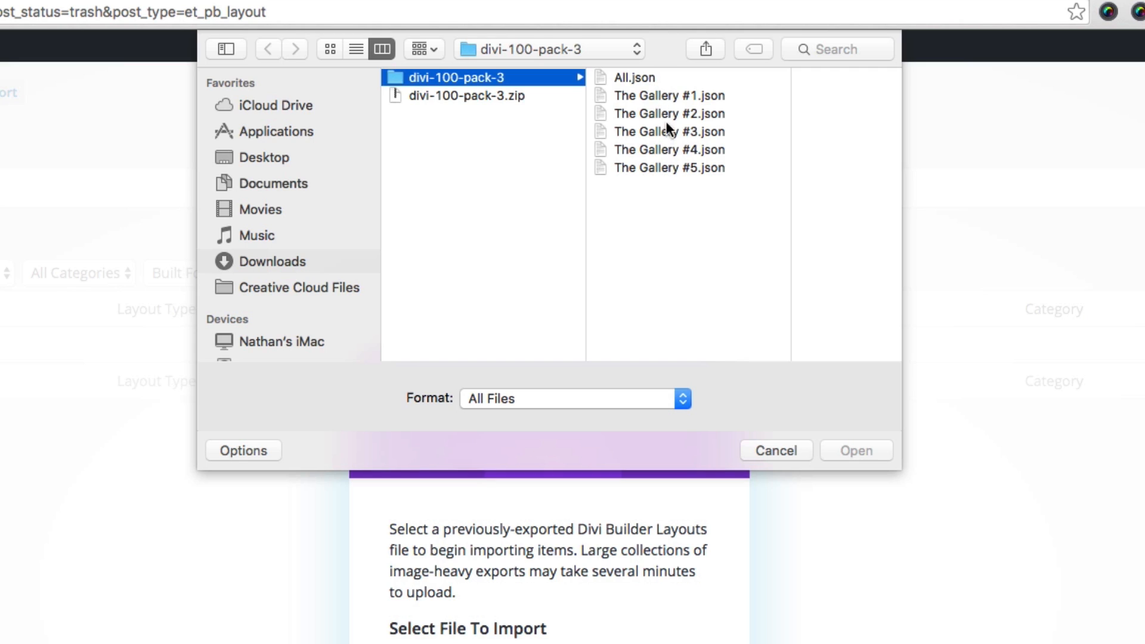
{"action": "mouse_move", "coordinate": [659, 155]}
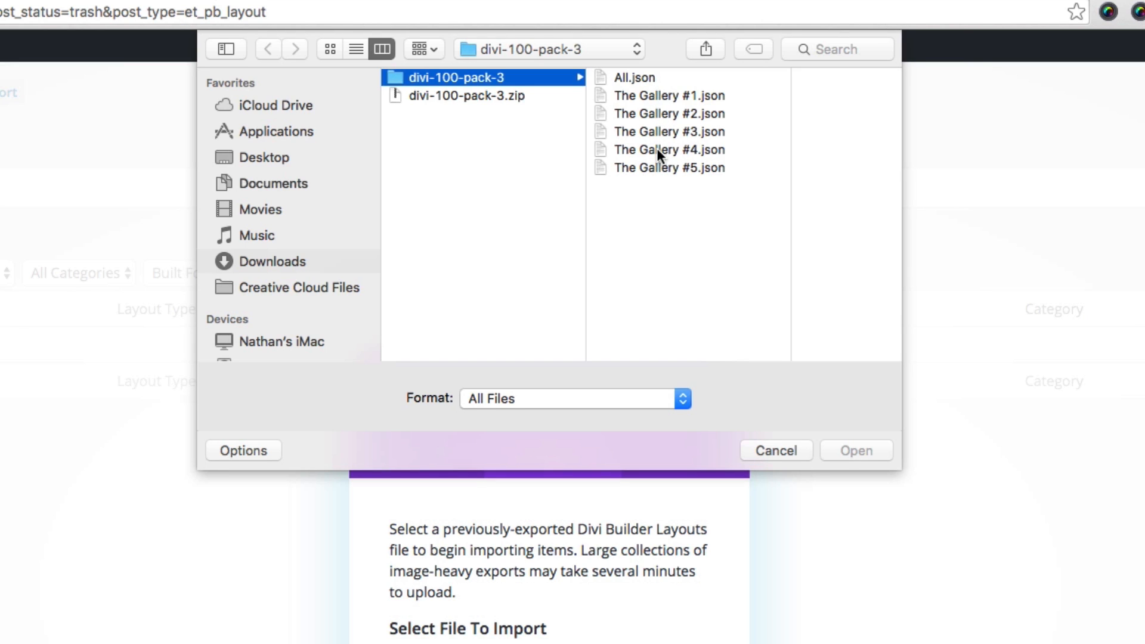
{"action": "left_click", "coordinate": [668, 167]}
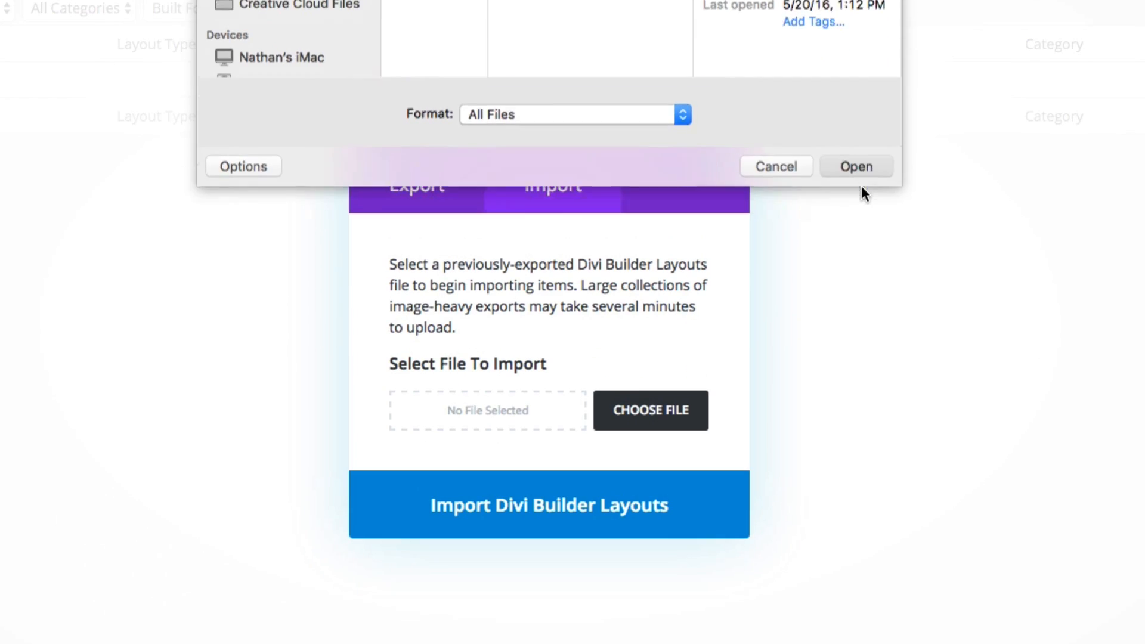
Import The Gallery #5.json so the library lists seven published layouts
{"action": "left_click", "coordinate": [855, 166]}
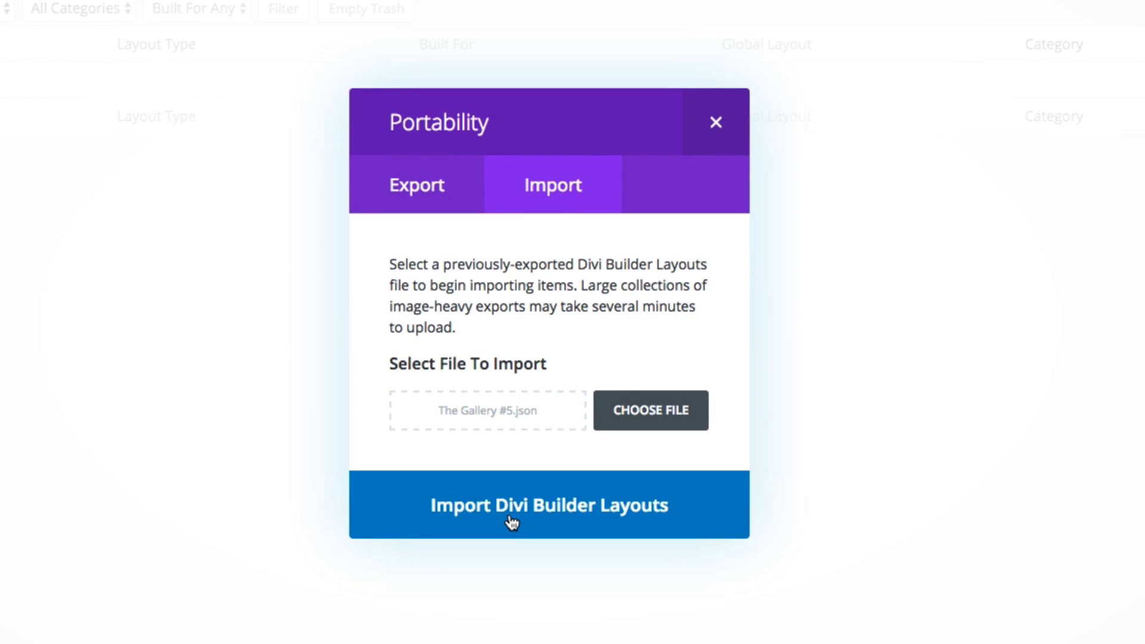
{"action": "left_click", "coordinate": [549, 505]}
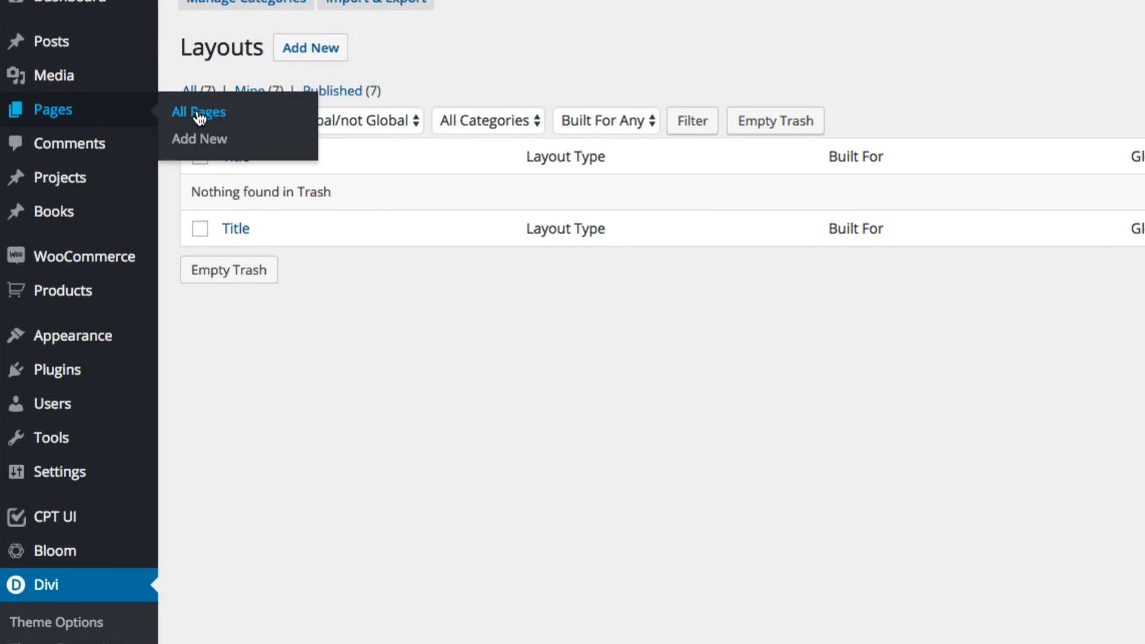
Edit the Gallery Page Test page in the Divi Builder from All Pages
{"action": "left_click", "coordinate": [198, 111]}
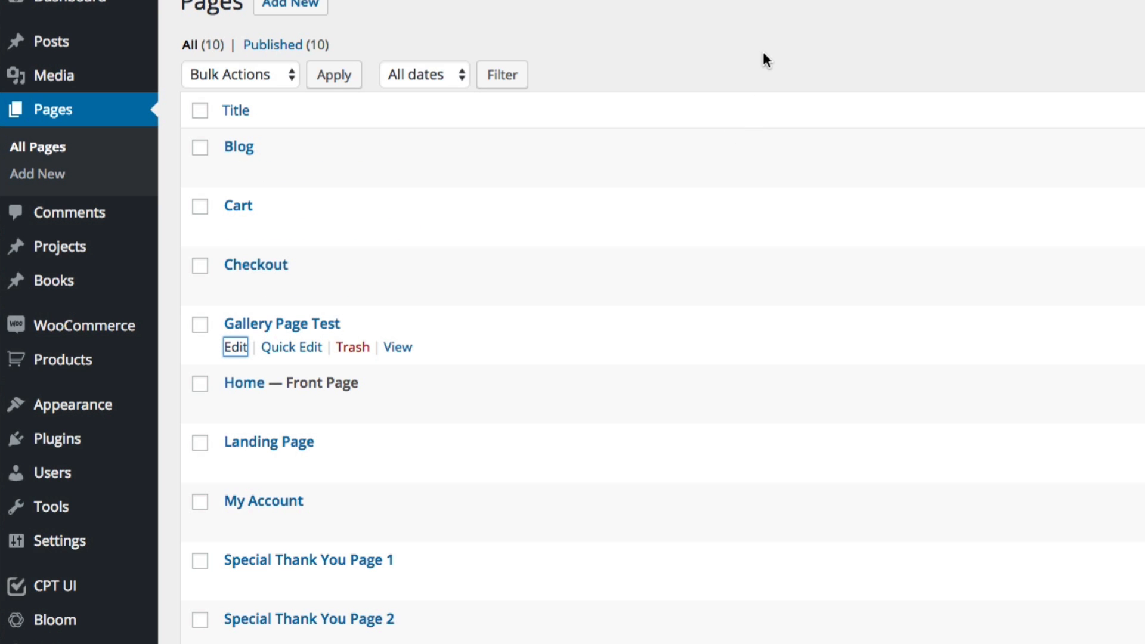
{"action": "left_click", "coordinate": [235, 347]}
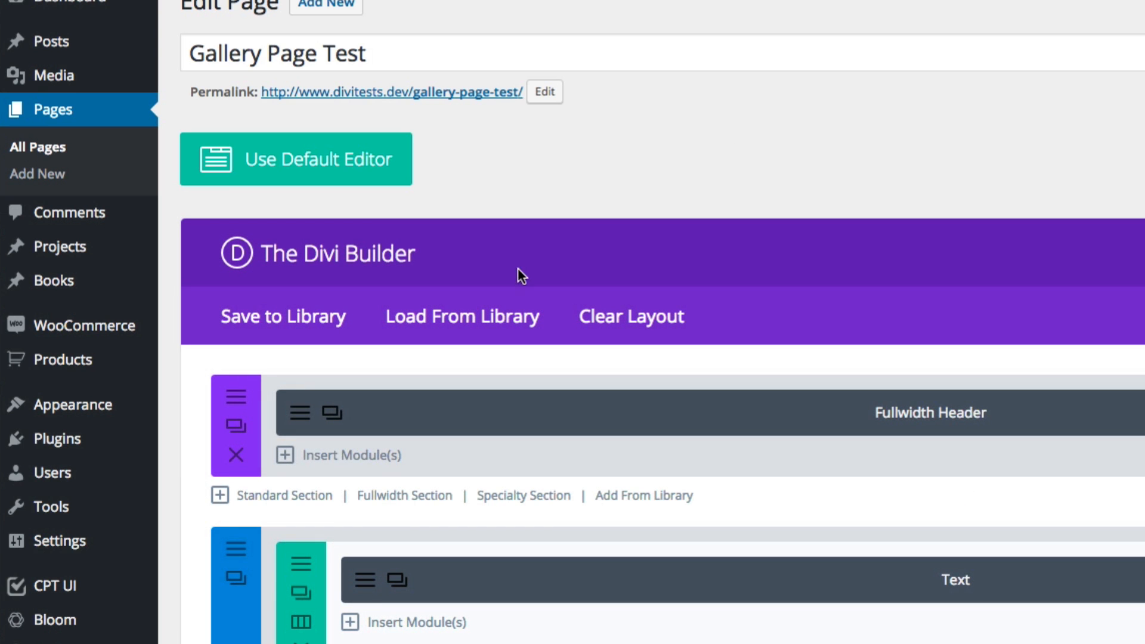
{"action": "scroll", "scroll_direction": "down", "scroll_amount": 3}
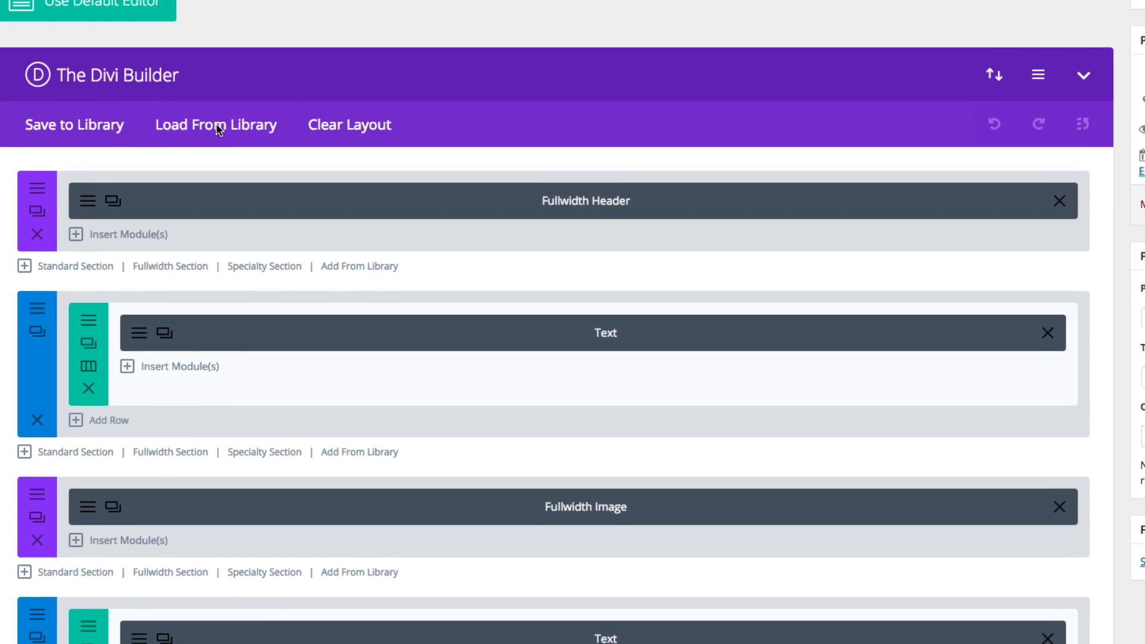
Load The Gallery #1 layout from the library, replacing the page's existing content
{"action": "left_click", "coordinate": [216, 126]}
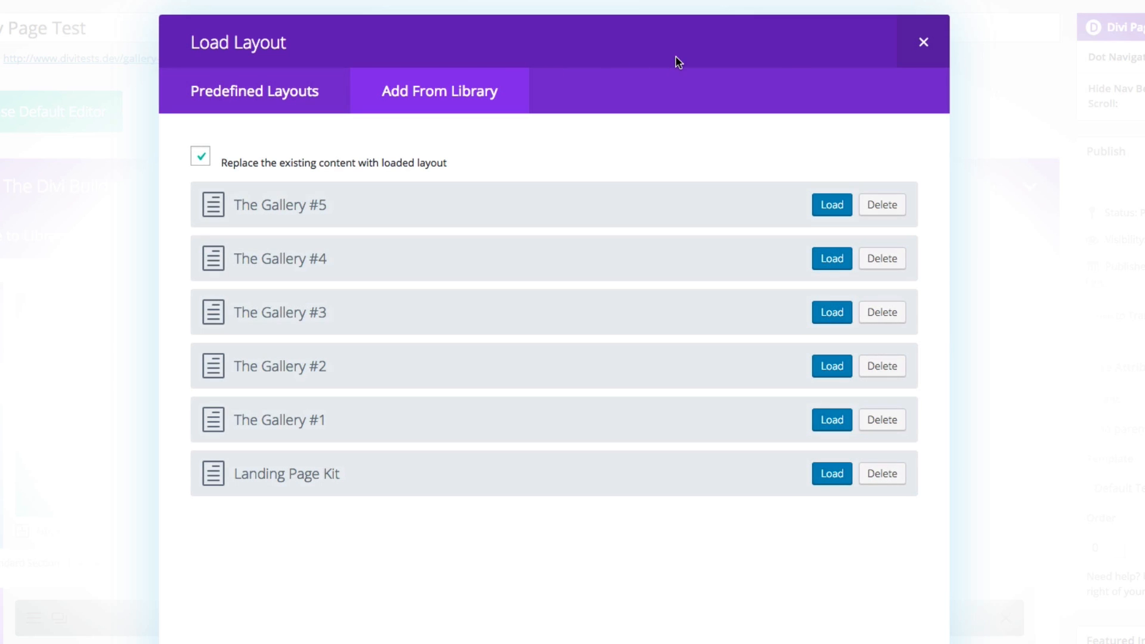
{"action": "mouse_move", "coordinate": [475, 204]}
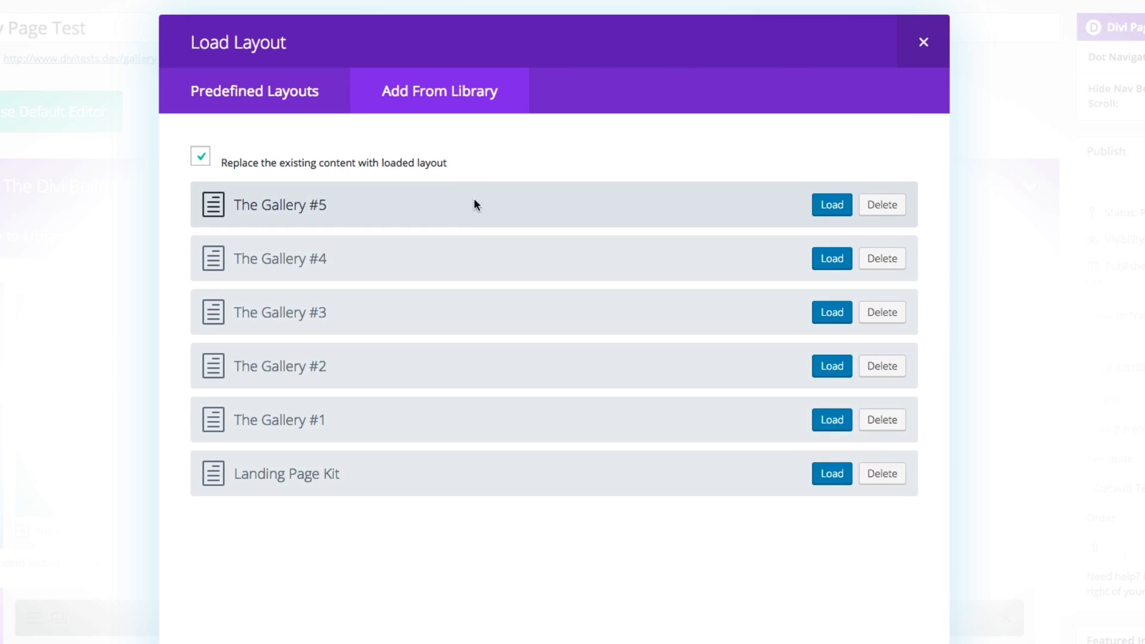
{"action": "mouse_move", "coordinate": [467, 239]}
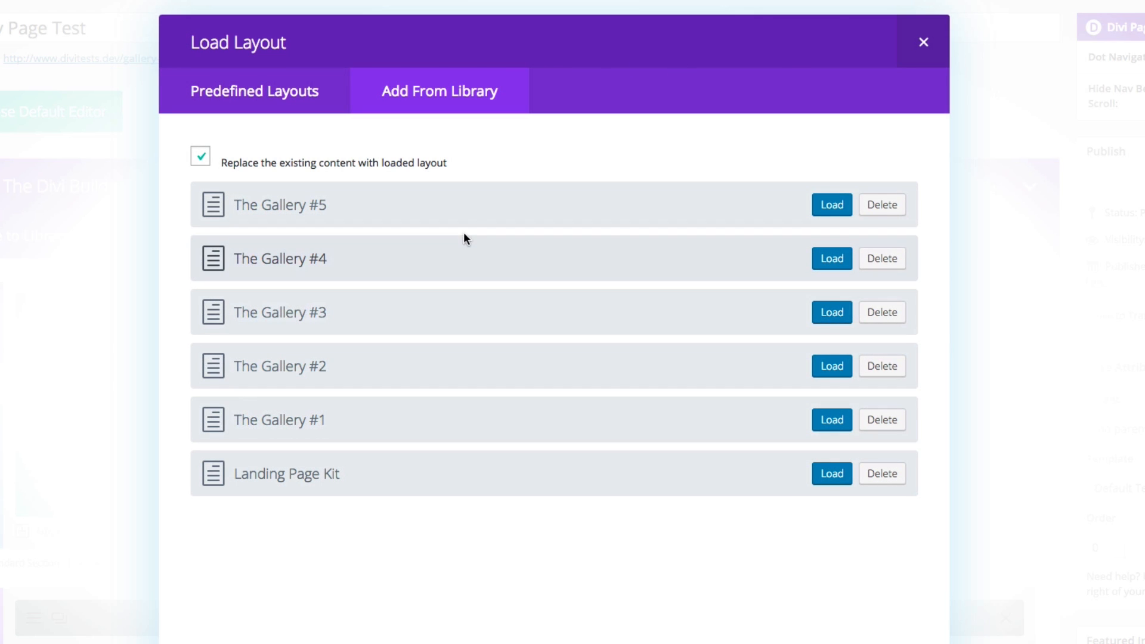
{"action": "mouse_move", "coordinate": [516, 415]}
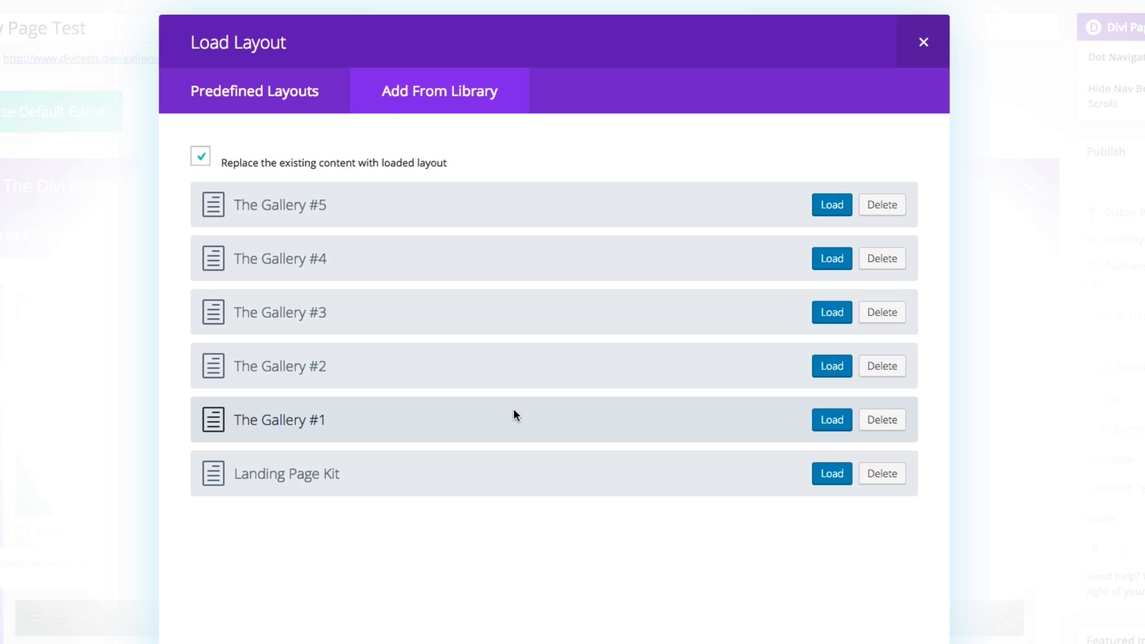
{"action": "left_click", "coordinate": [831, 419]}
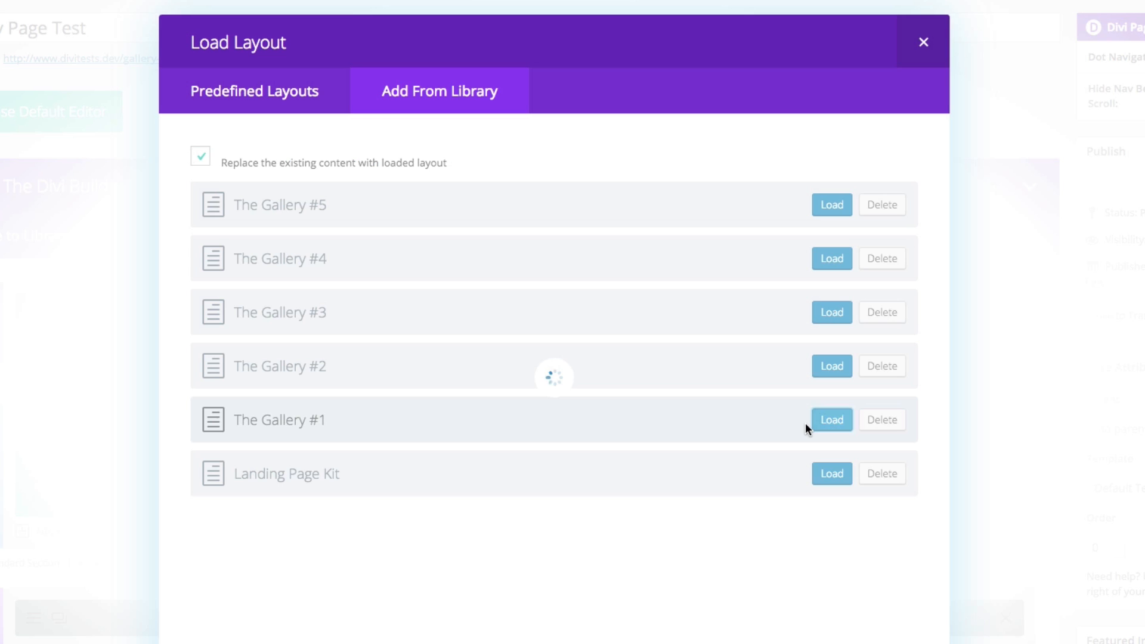
{"action": "left_click", "coordinate": [832, 418]}
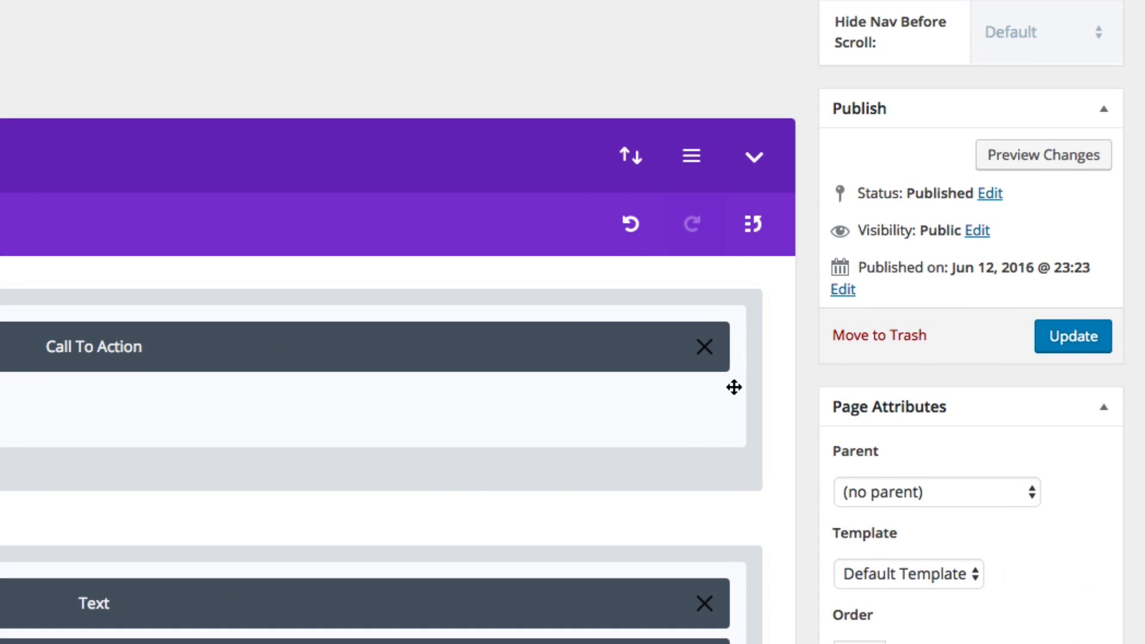
Update the page so Gallery Page Test publishes with its new layout
{"action": "left_click", "coordinate": [1072, 336]}
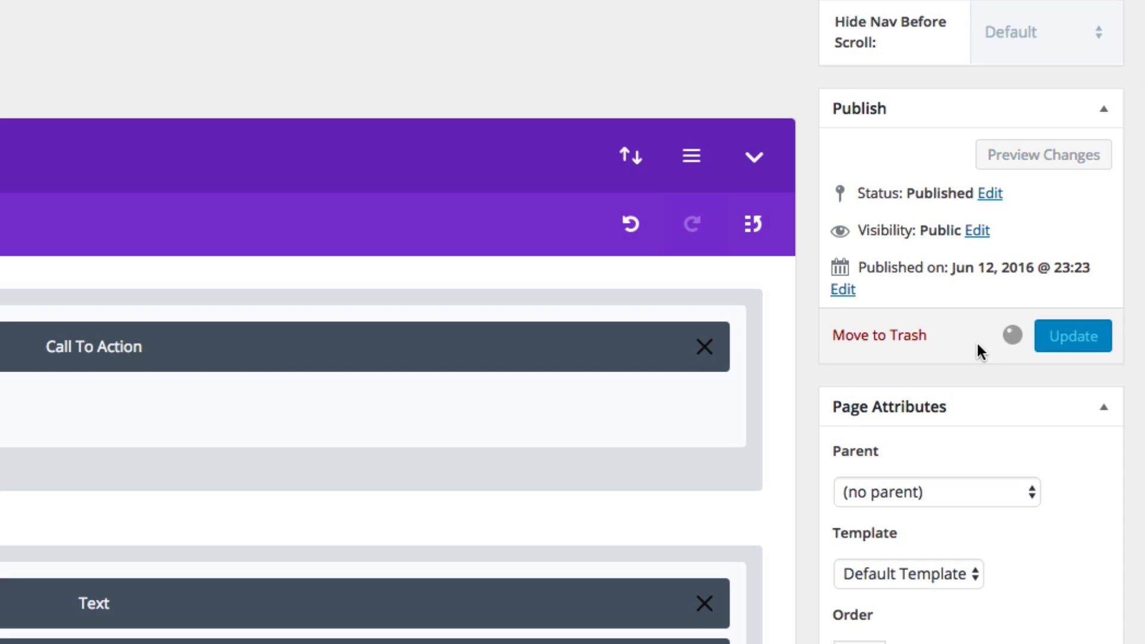
{"action": "mouse_move", "coordinate": [978, 351]}
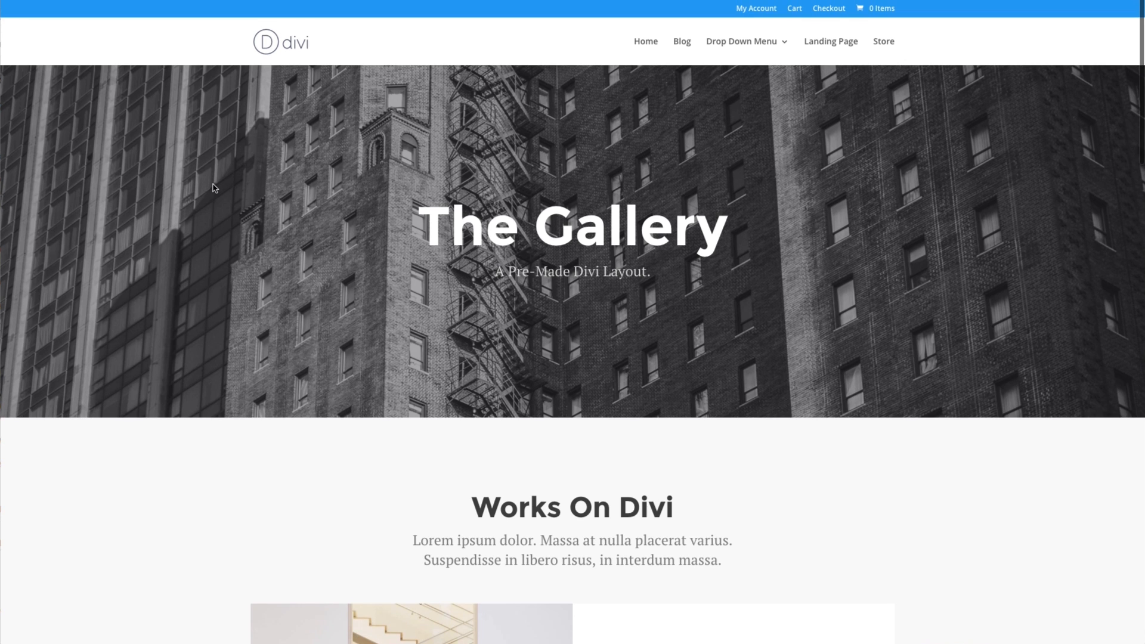
Scroll the live page through the hero banner and Works On Divi image grid
{"action": "scroll", "scroll_direction": "down", "scroll_amount": 3}
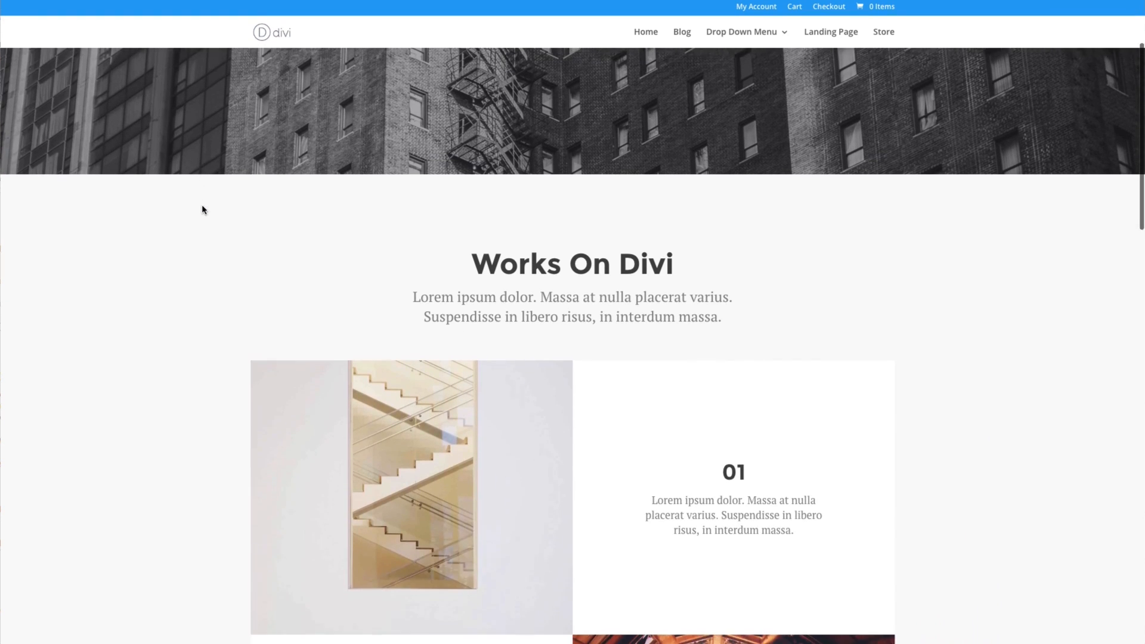
{"action": "scroll", "scroll_direction": "down", "scroll_amount": 3}
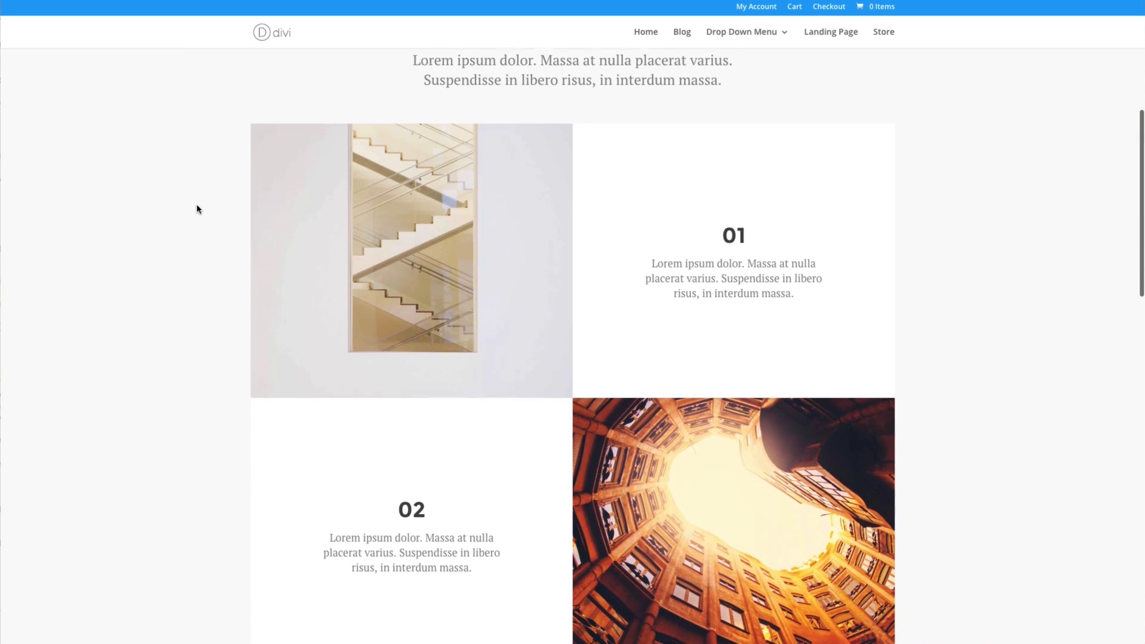
{"action": "scroll", "scroll_direction": "down", "scroll_amount": 3}
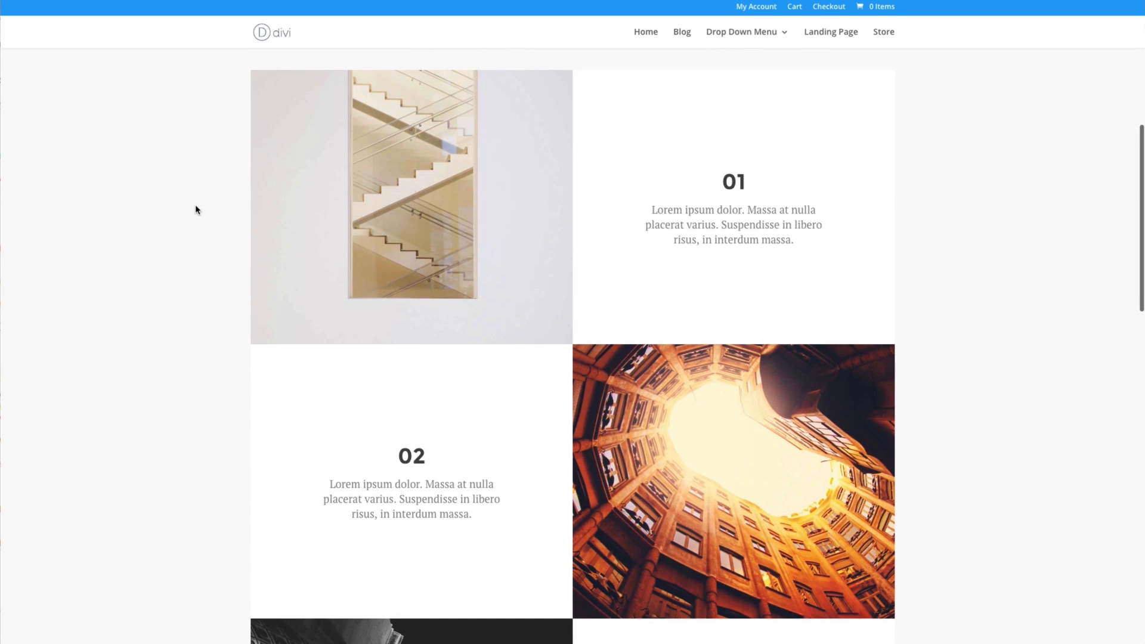
{"action": "mouse_move", "coordinate": [204, 213]}
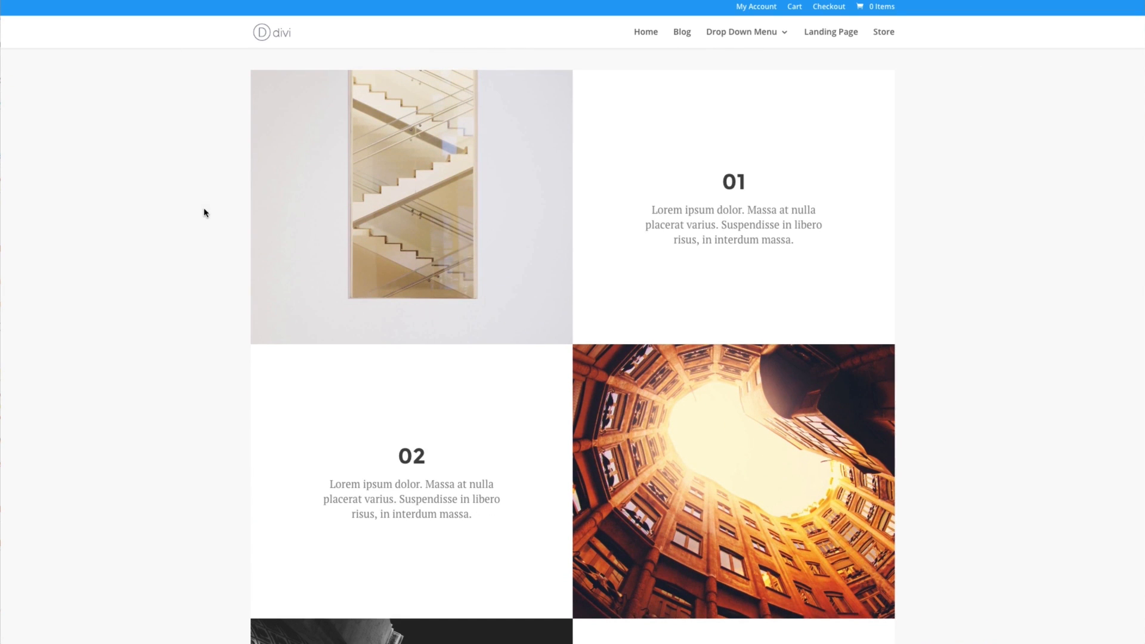
{"action": "mouse_move", "coordinate": [210, 210]}
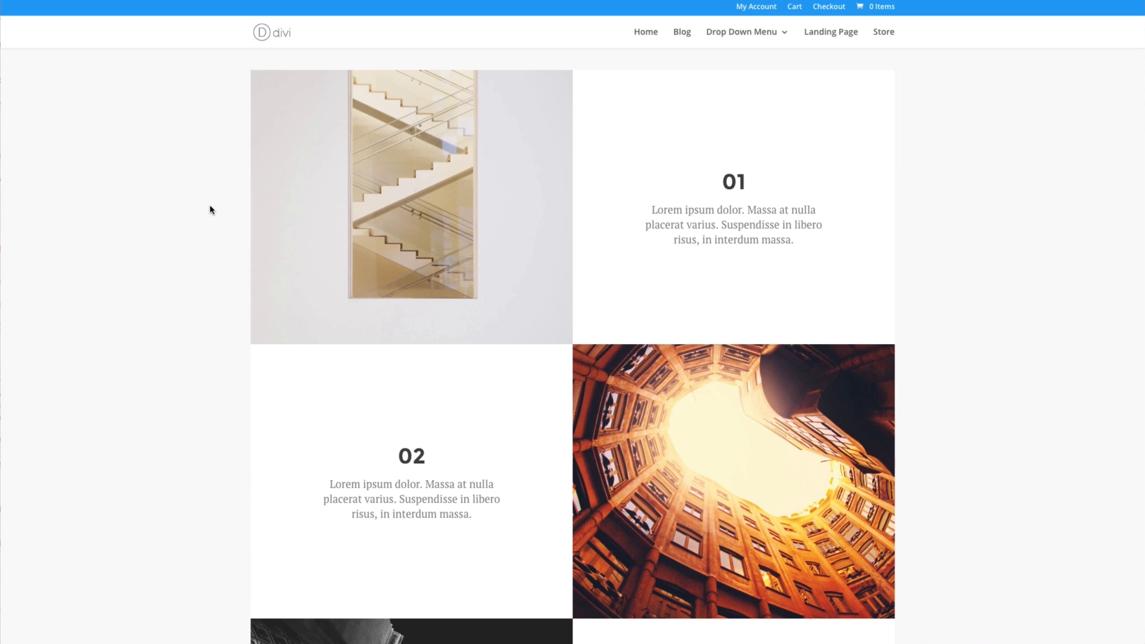